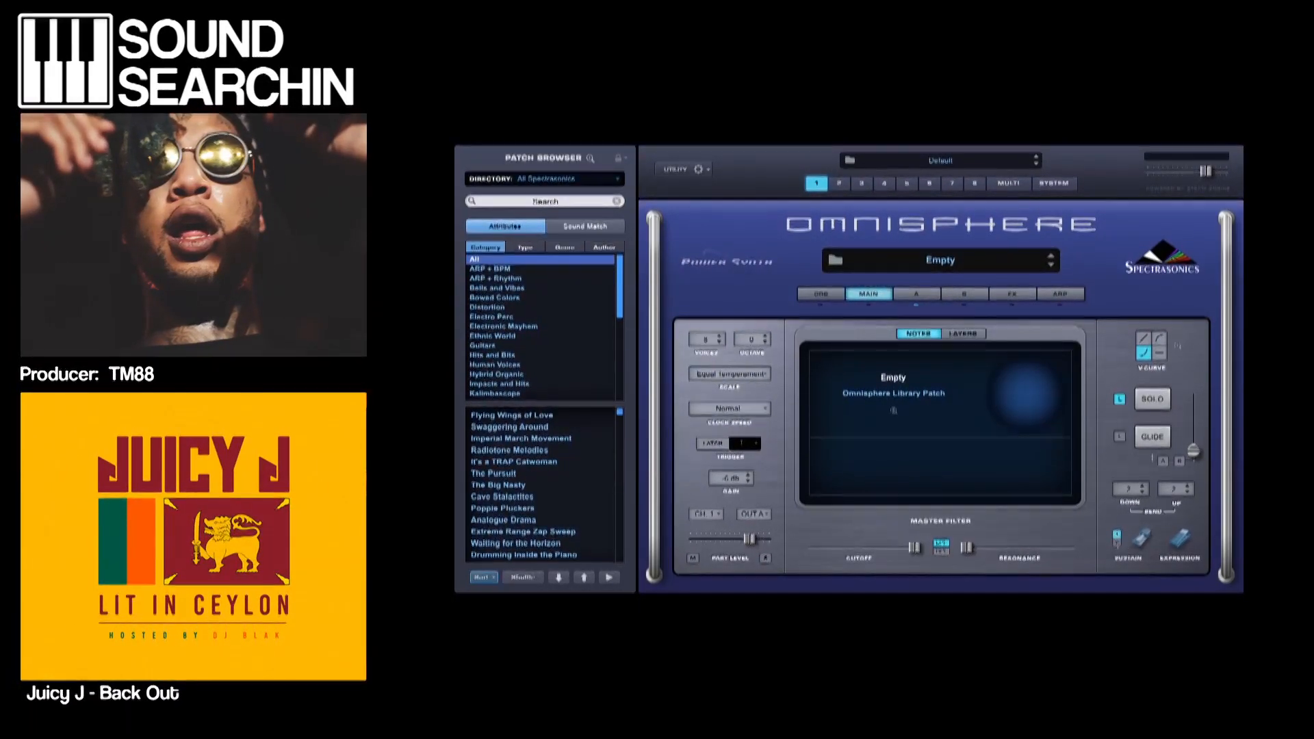
mouse_move(620, 293)
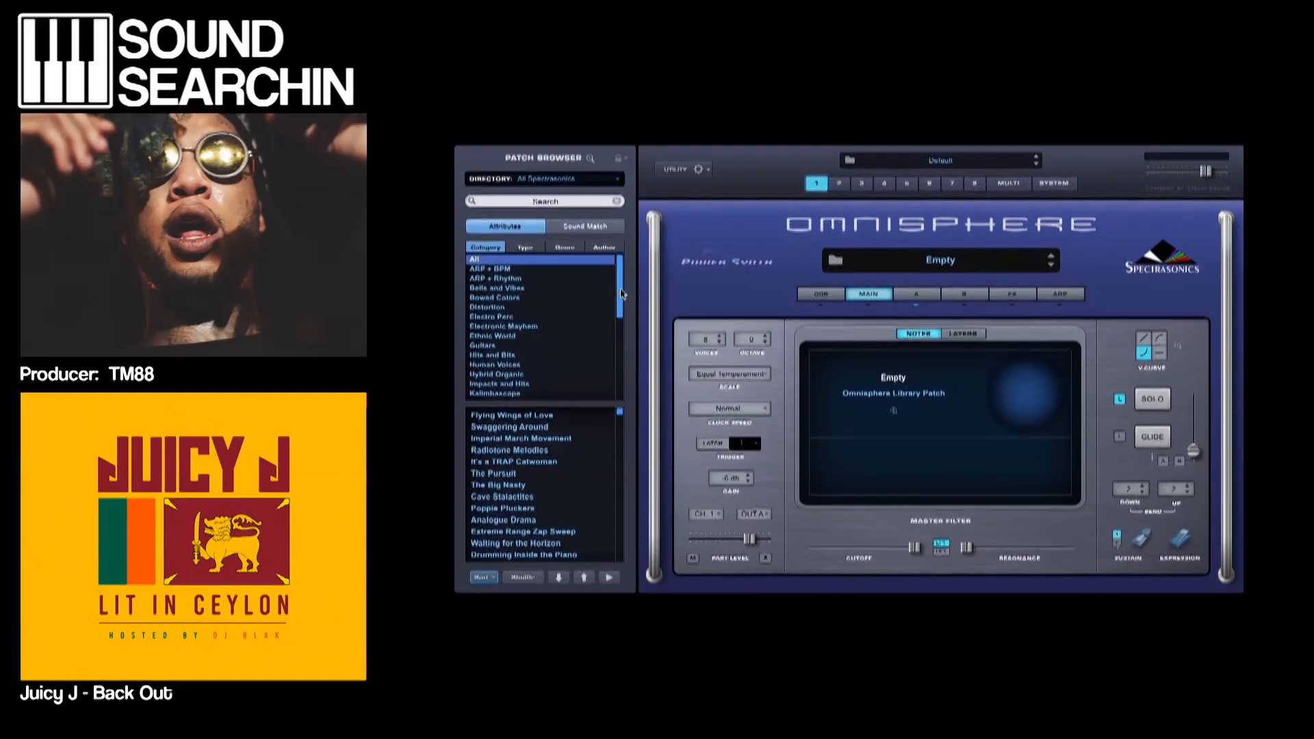
- Filter the patch browser to the Synth Mono category and load the Bendy Boys preset
scroll(down, 3)
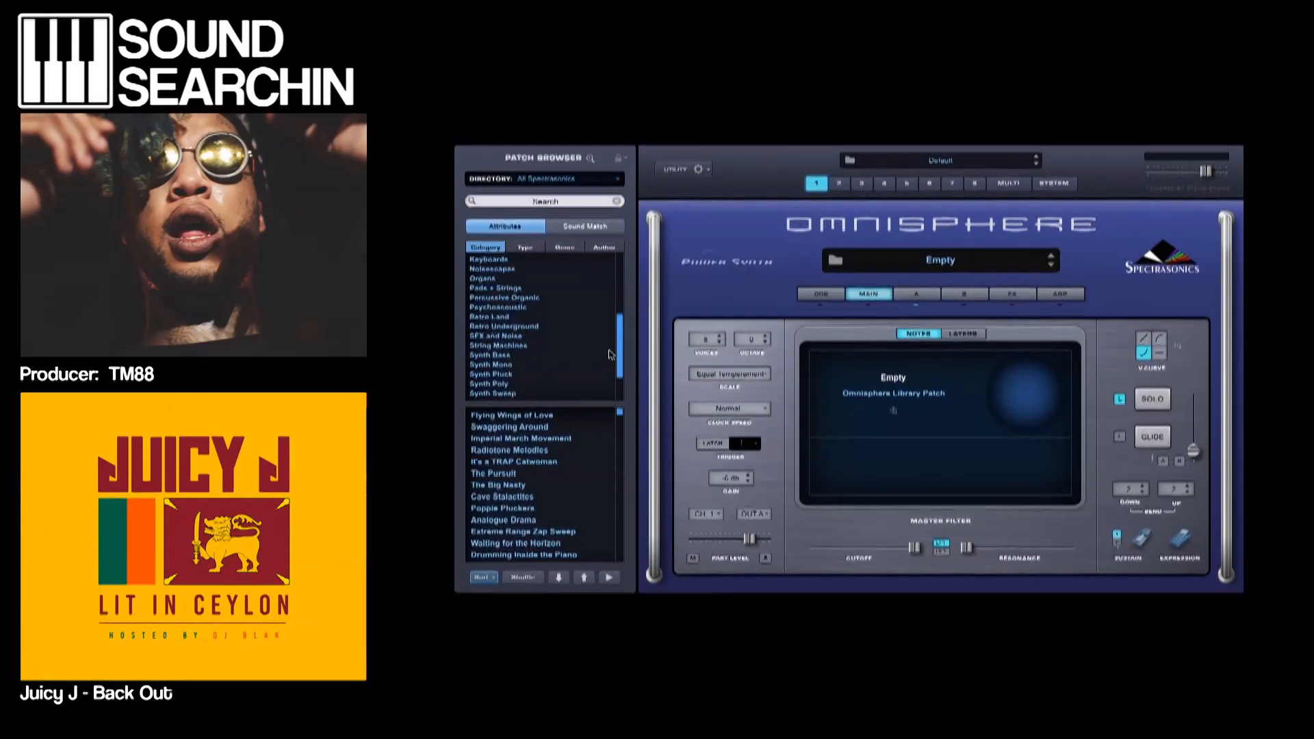
click(490, 364)
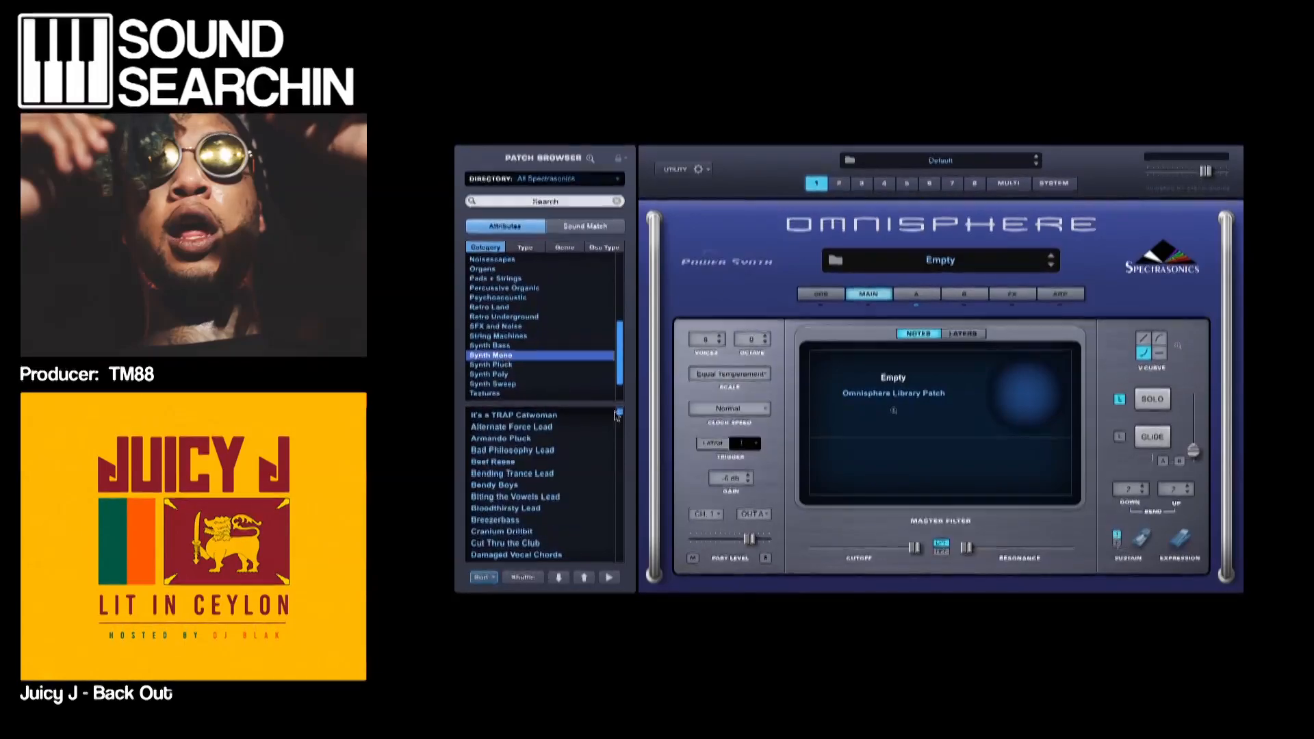
click(494, 484)
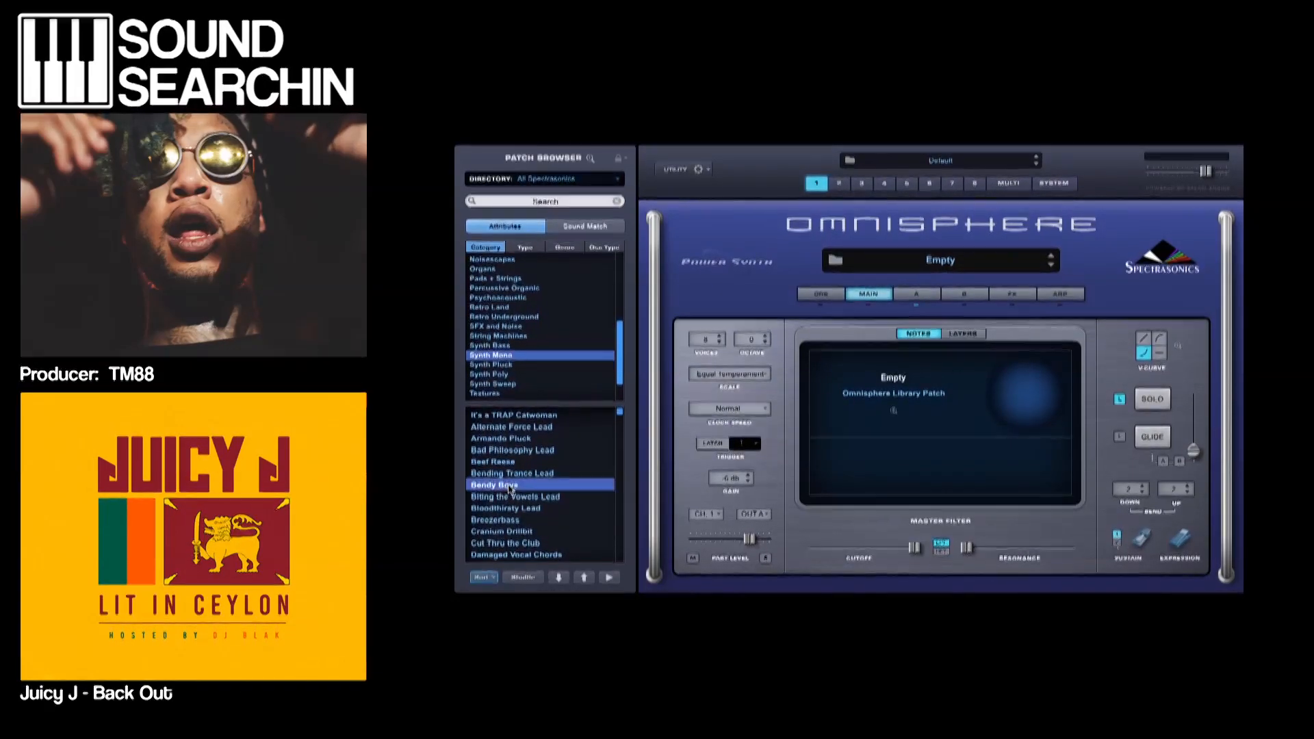